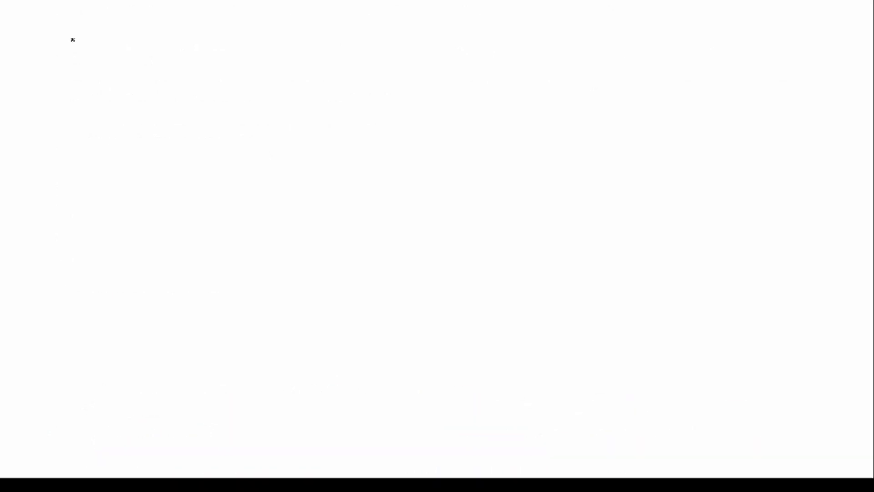
mouse_move(64, 57)
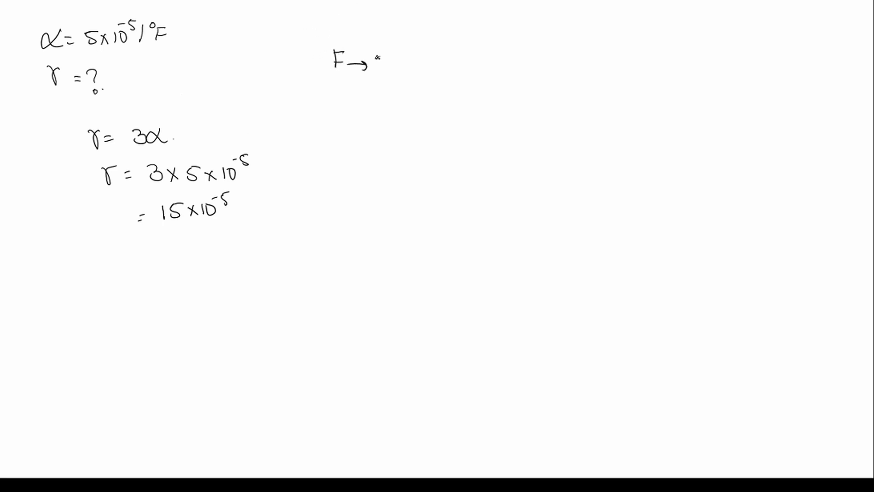
text(Cx)
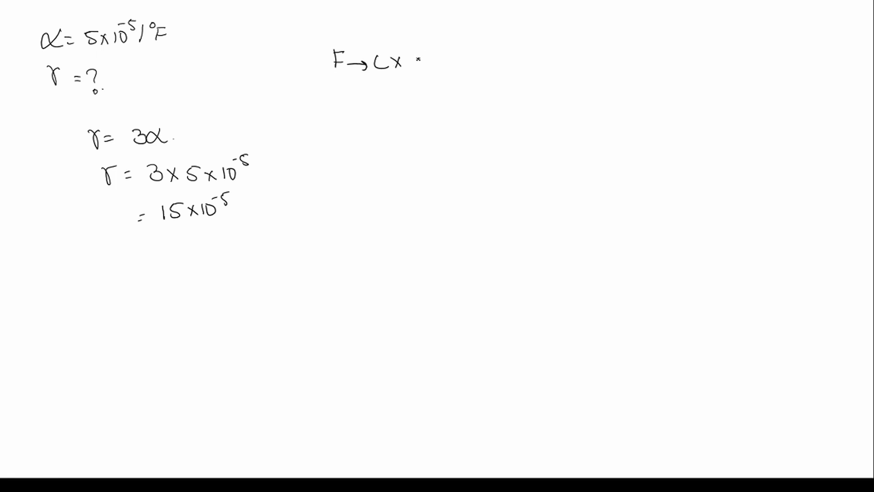
text(9/5)
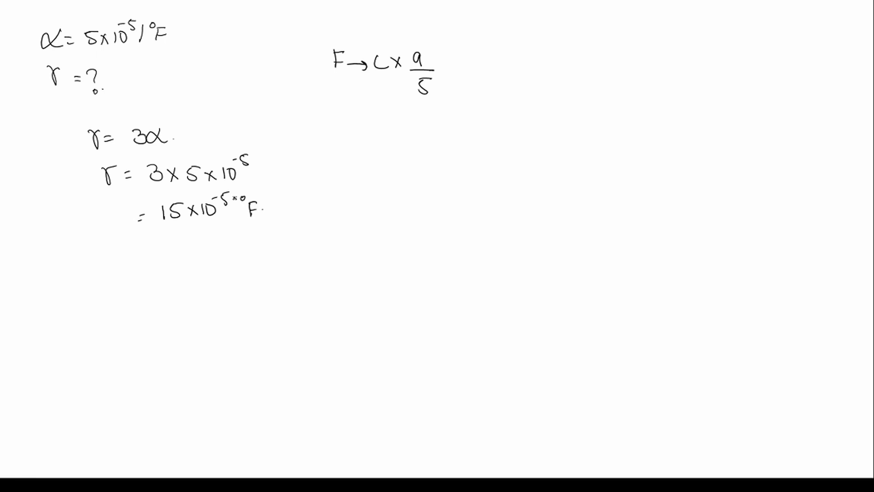
text(/°)
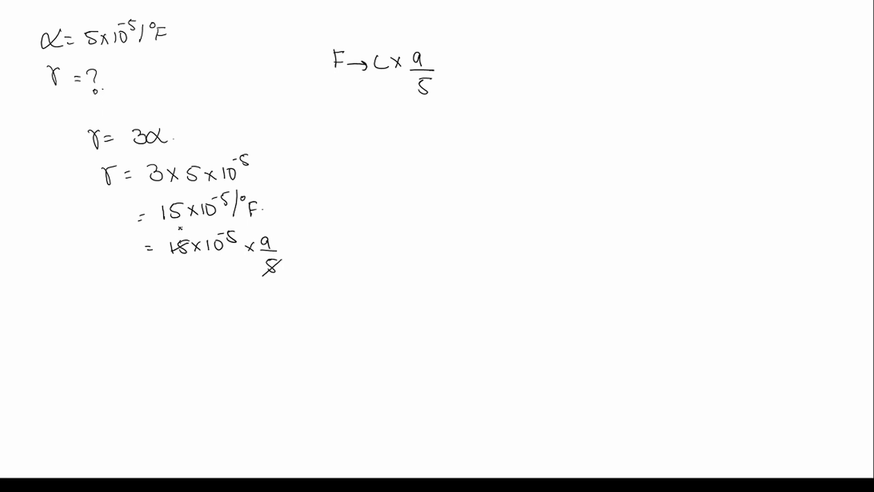
text(3)
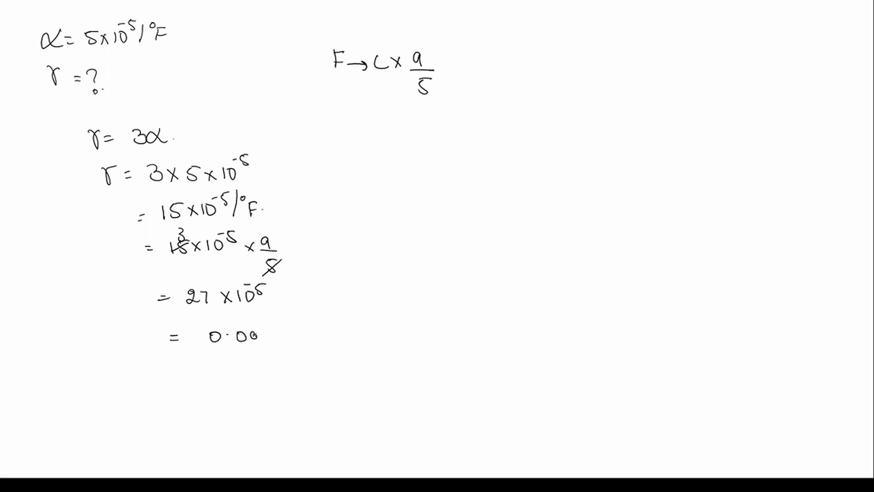
text(0.00027)
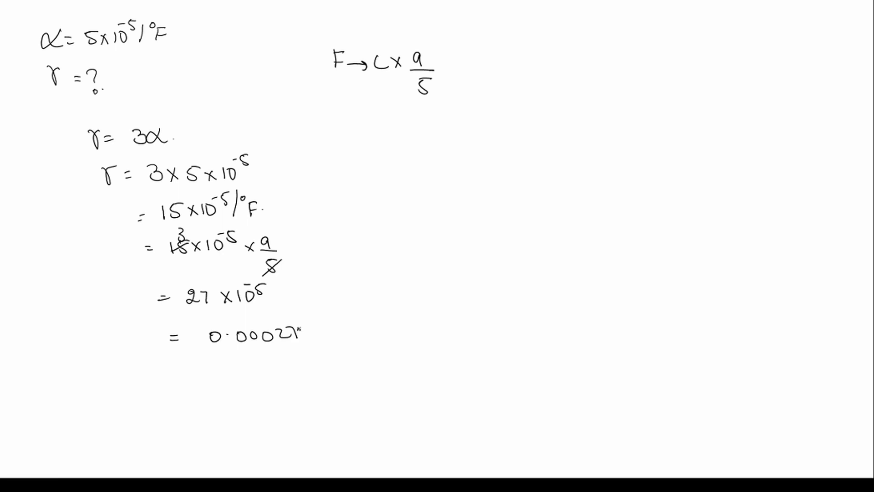
text(/°C)
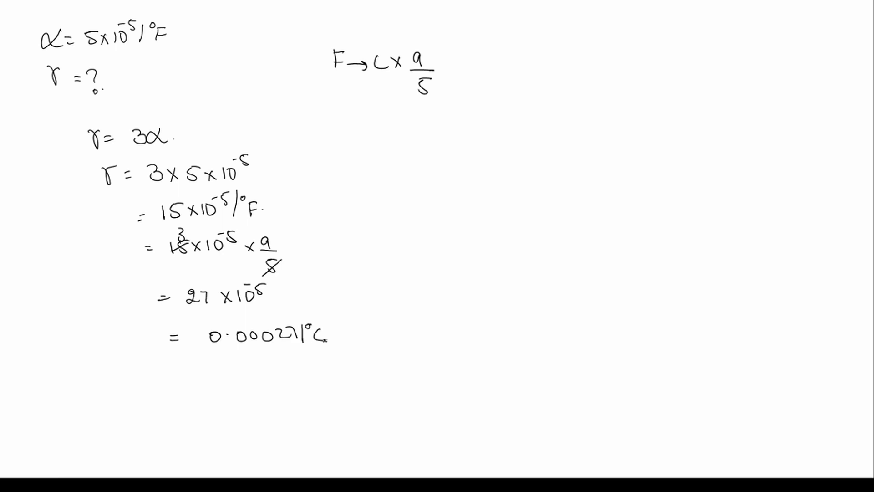